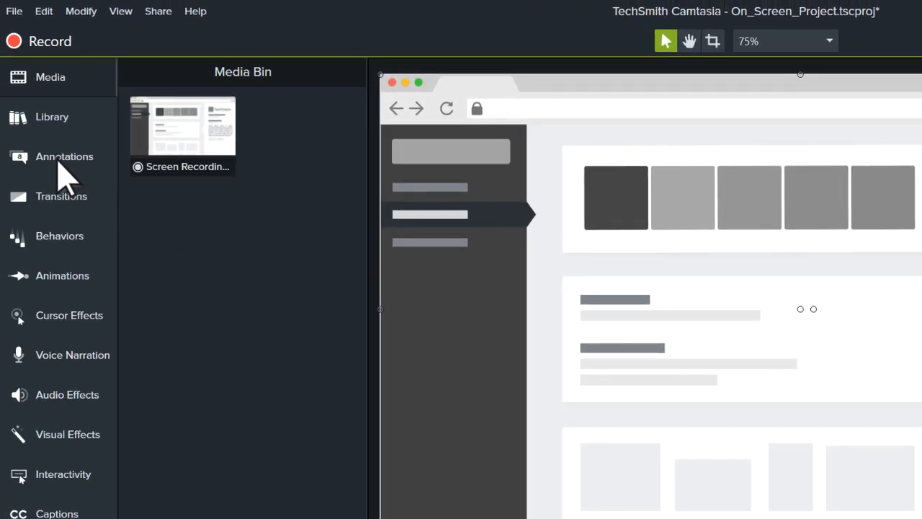
Browse the Callouts, Arrows & Lines, Blur & Highlight and Keystroke annotation categories
{"action": "left_click", "coordinate": [63, 155]}
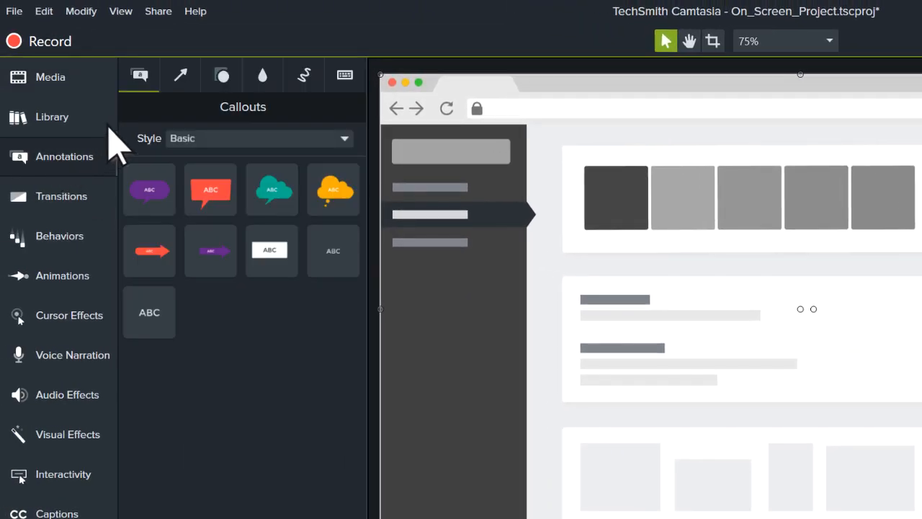
{"action": "left_click", "coordinate": [180, 75]}
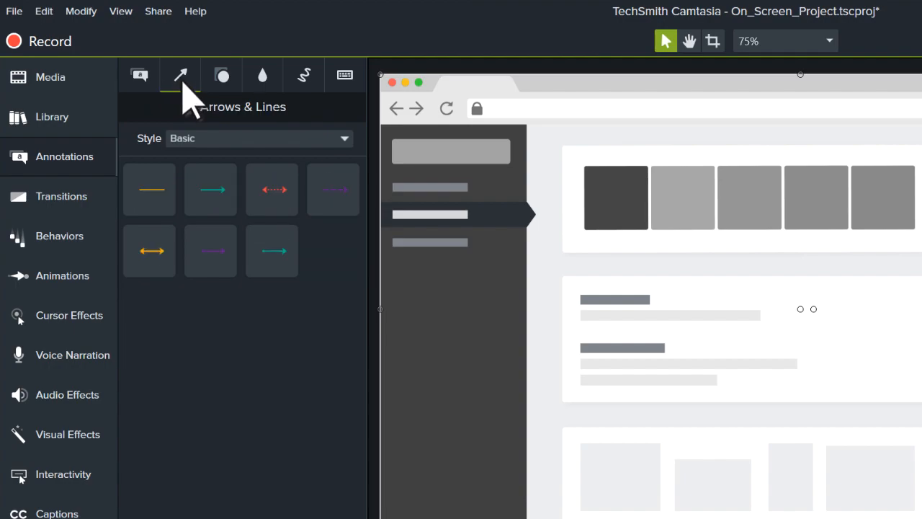
{"action": "left_click", "coordinate": [222, 75]}
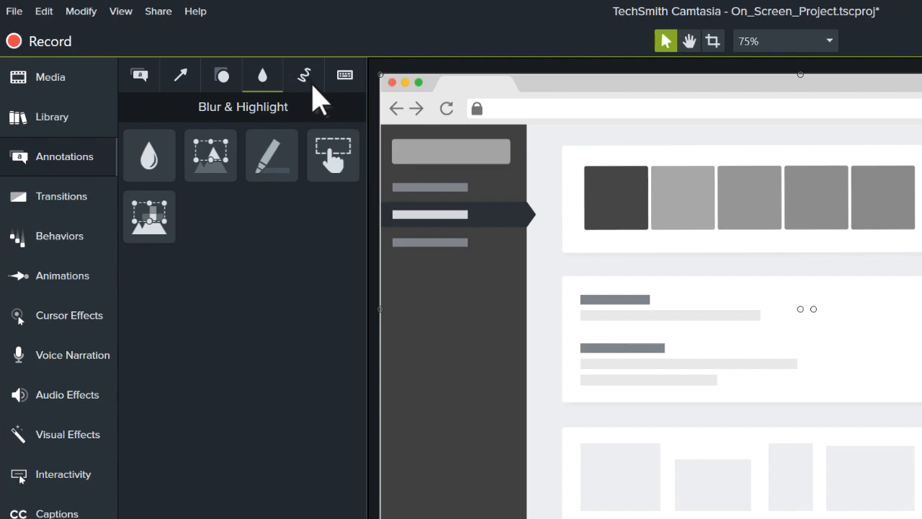
{"action": "left_click", "coordinate": [343, 75]}
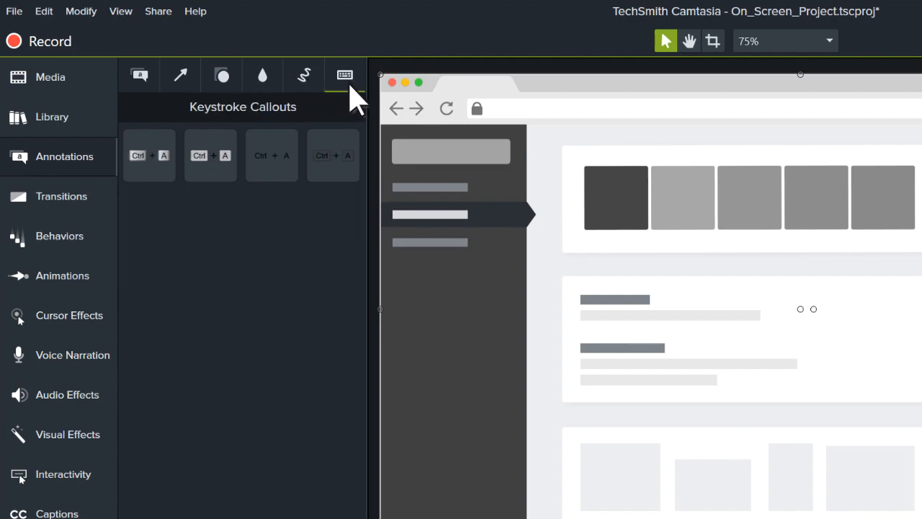
{"action": "mouse_move", "coordinate": [138, 74]}
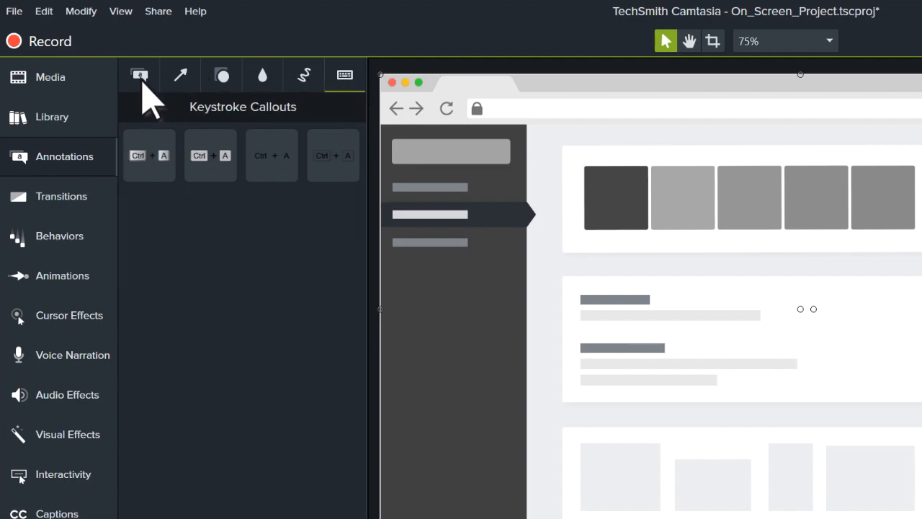
Place the red arrow callout on the image row pointing left and label it 'Lorem Ipsum'
{"action": "left_click", "coordinate": [138, 75]}
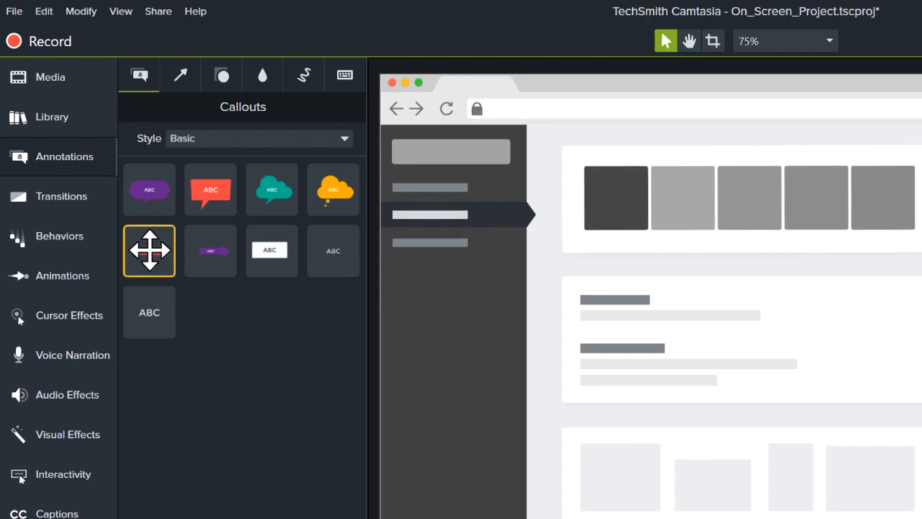
{"action": "left_click", "coordinate": [150, 251]}
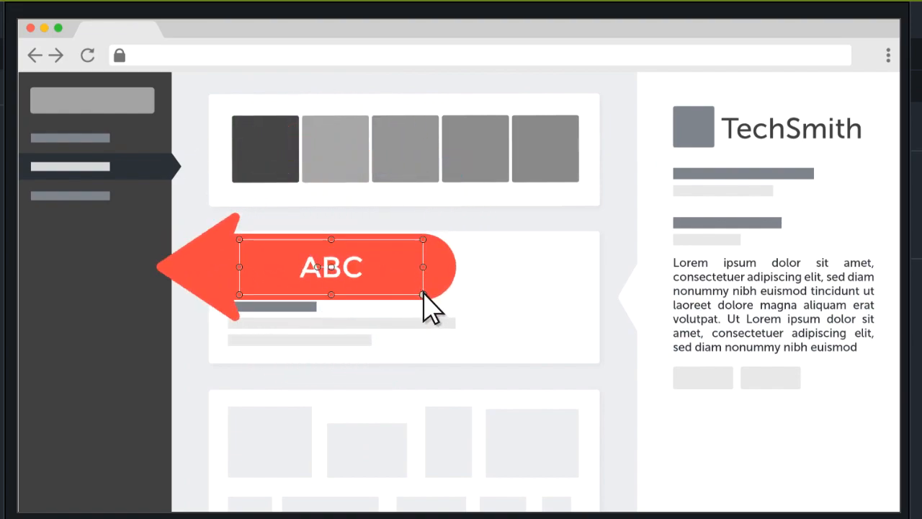
{"action": "left_click_drag", "start_coordinate": [424, 293], "coordinate": [392, 265]}
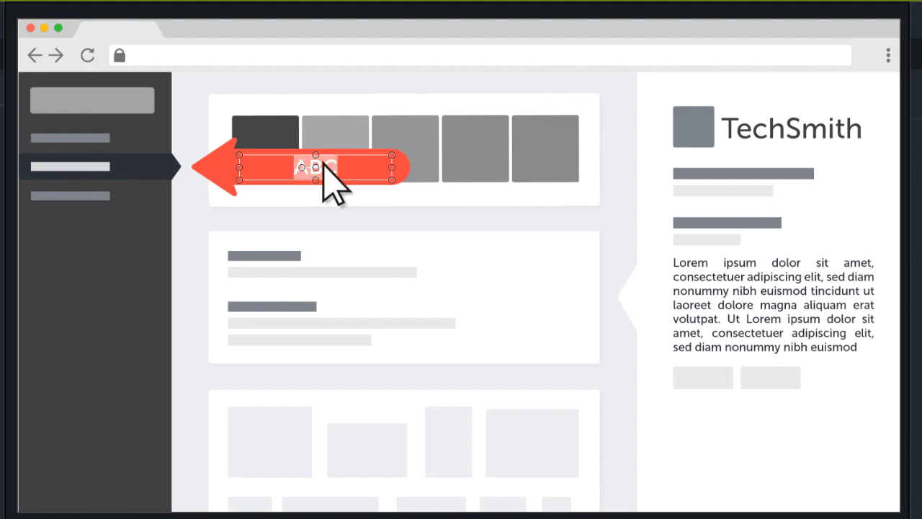
{"action": "type", "text": "Lorem Ipsum"}
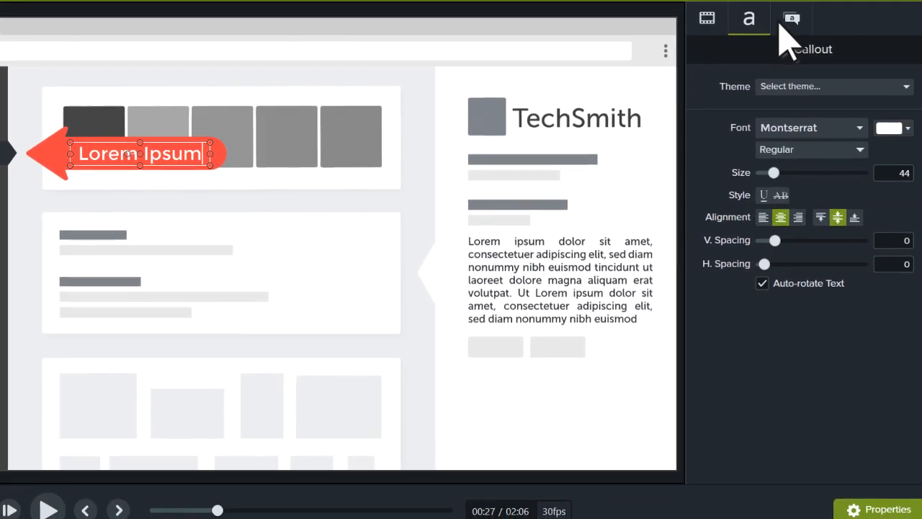
Change the Lorem Ipsum callout's fill from red to the green Camtasia preset
{"action": "left_click", "coordinate": [792, 17]}
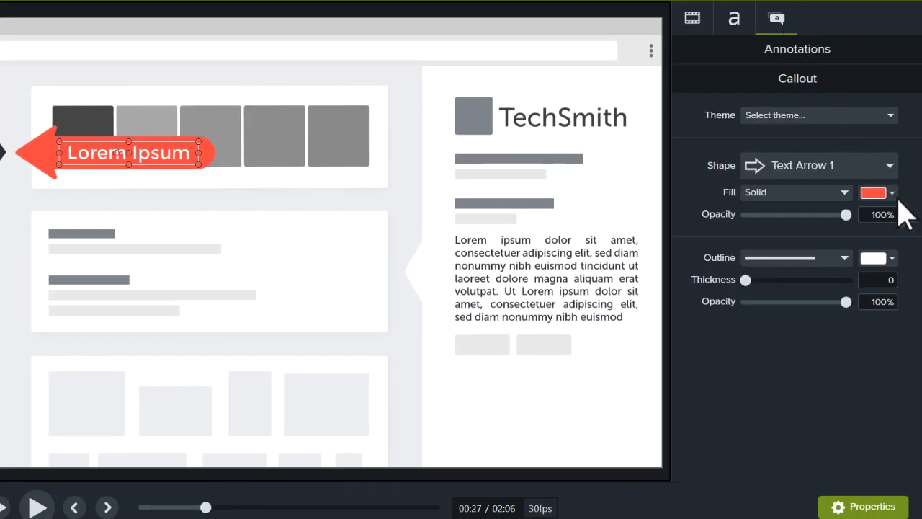
{"action": "left_click", "coordinate": [873, 193]}
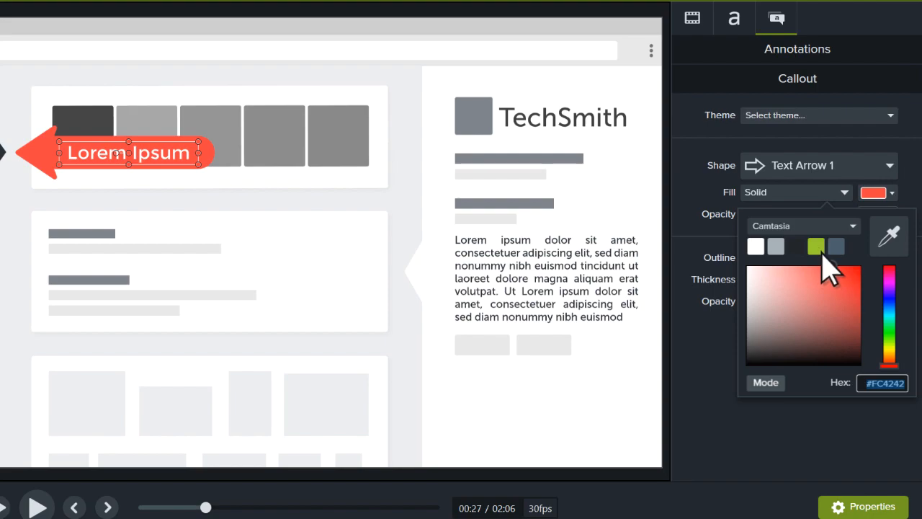
{"action": "left_click", "coordinate": [816, 245]}
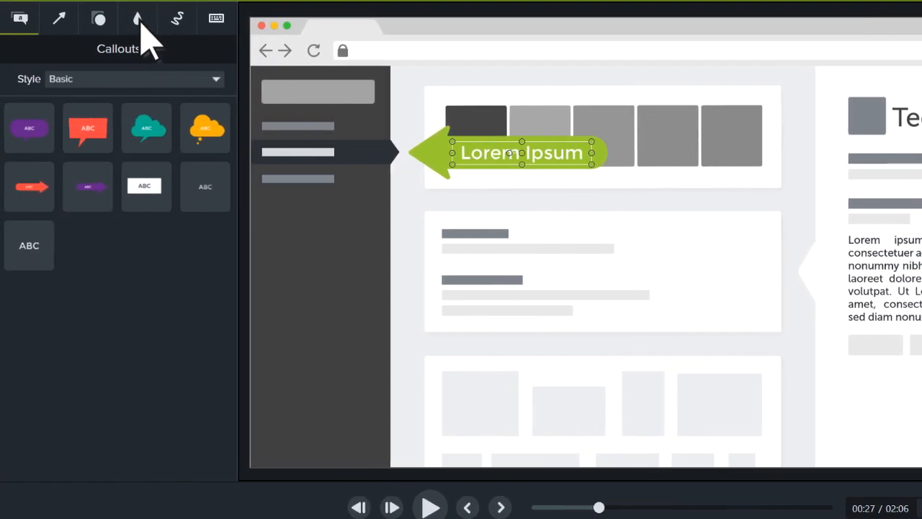
Blur the right-column paragraph beside the TechSmith logo and lower its intensity to 80
{"action": "left_click", "coordinate": [138, 17]}
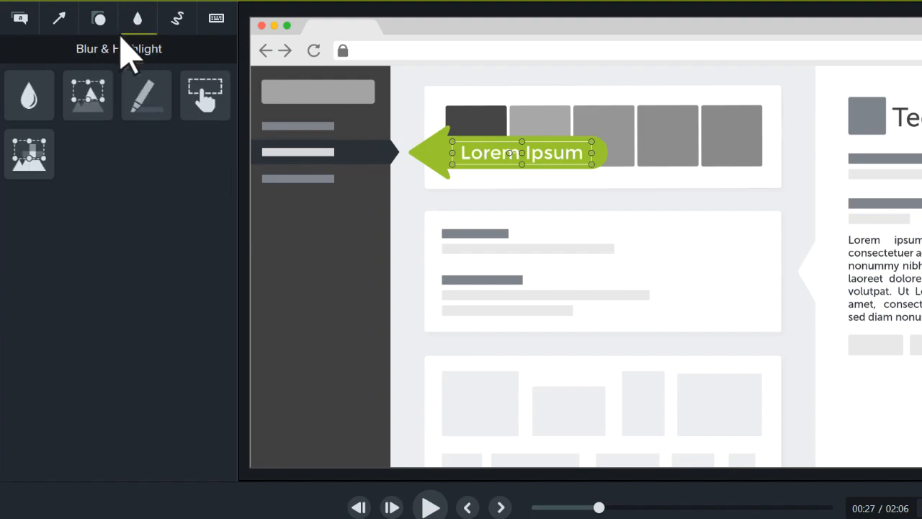
{"action": "left_click", "coordinate": [29, 95]}
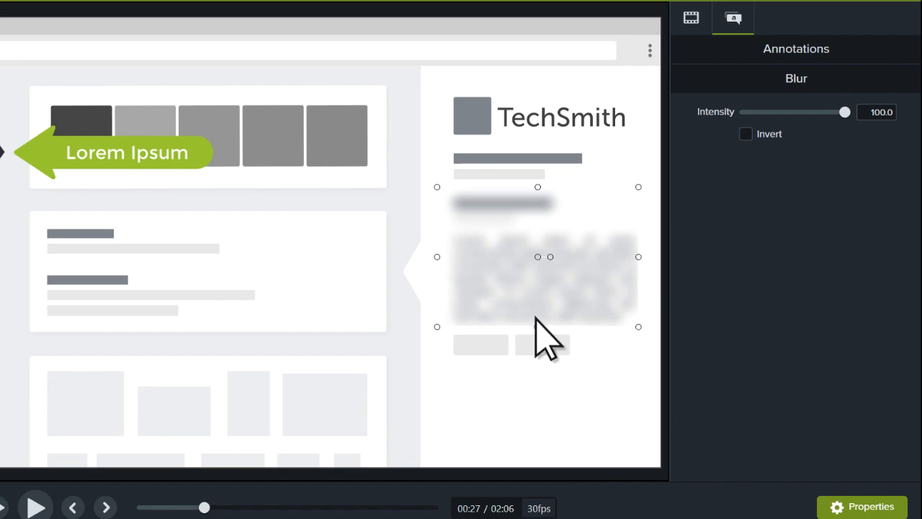
{"action": "mouse_move", "coordinate": [608, 296]}
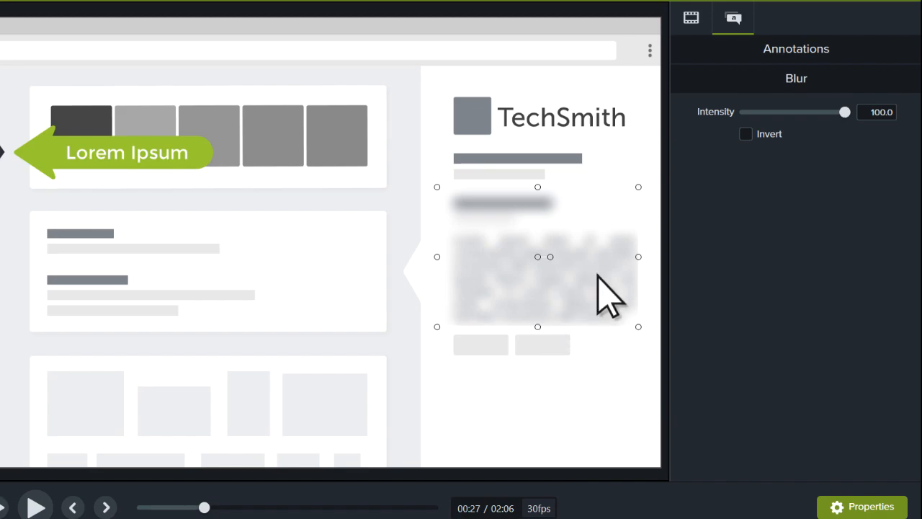
{"action": "left_click_drag", "start_coordinate": [844, 112], "coordinate": [843, 112]}
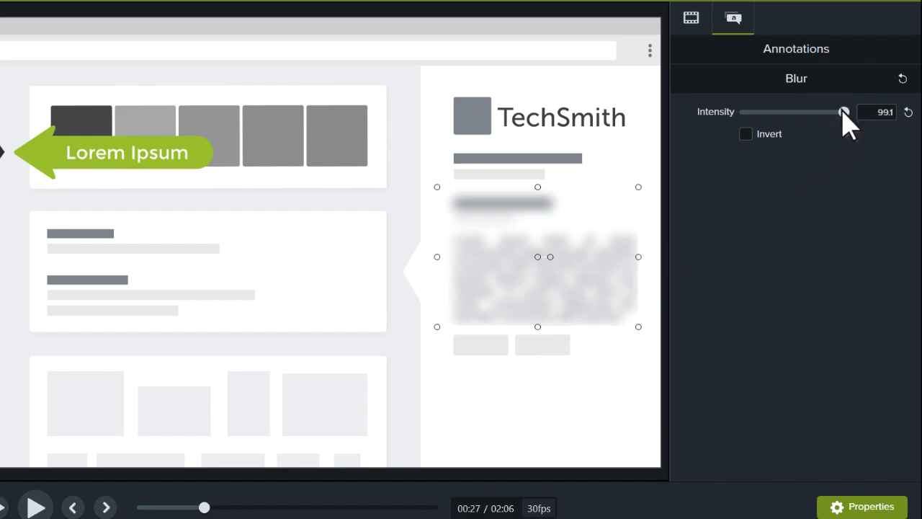
{"action": "left_click_drag", "start_coordinate": [844, 112], "coordinate": [824, 113]}
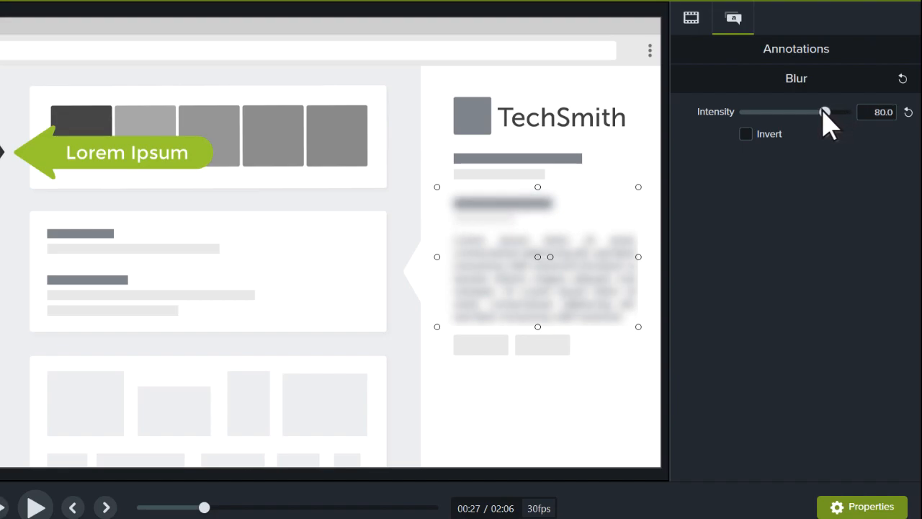
{"action": "left_click_drag", "start_coordinate": [824, 112], "coordinate": [815, 112]}
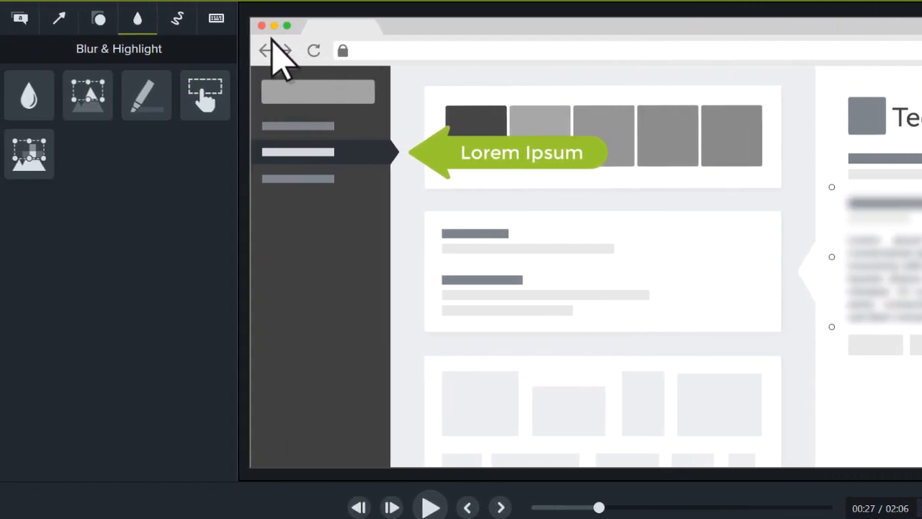
List shapes from all styles and cover the TechSmith name with a dark rectangle
{"action": "left_click", "coordinate": [98, 17]}
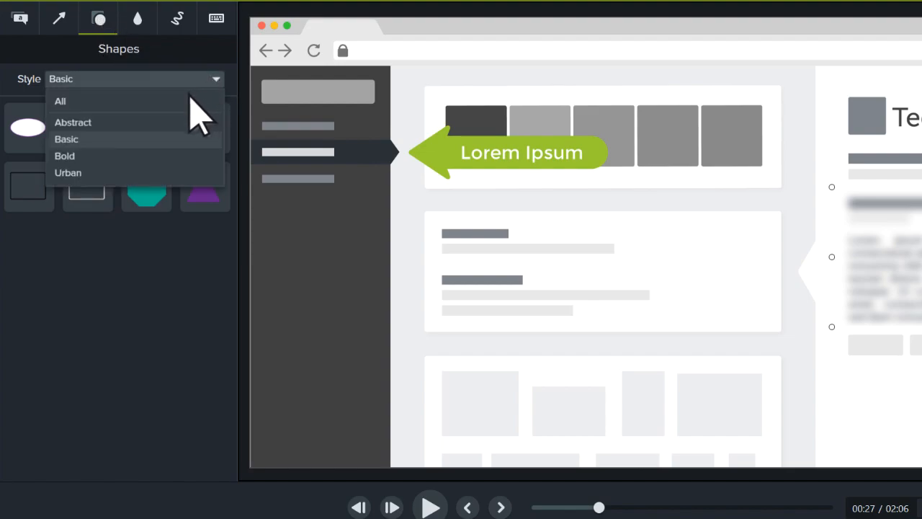
{"action": "left_click", "coordinate": [61, 101]}
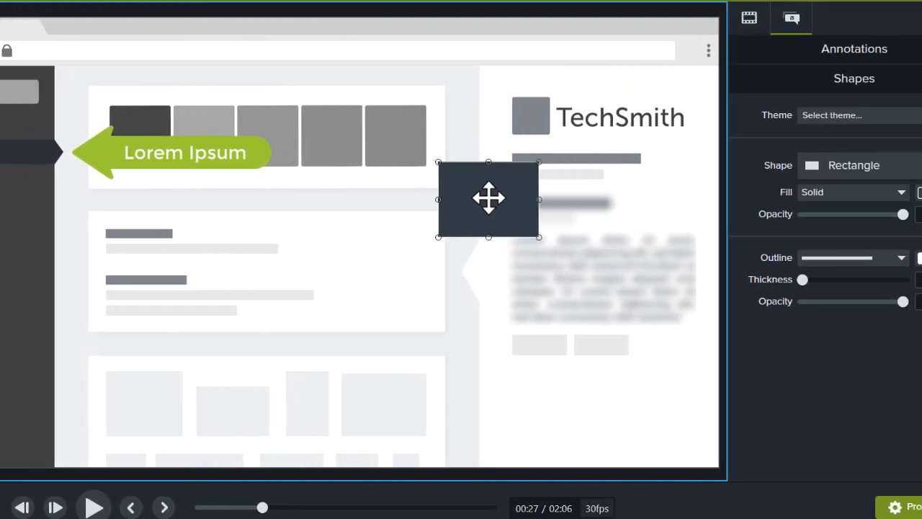
{"action": "left_click_drag", "start_coordinate": [487, 199], "coordinate": [551, 133]}
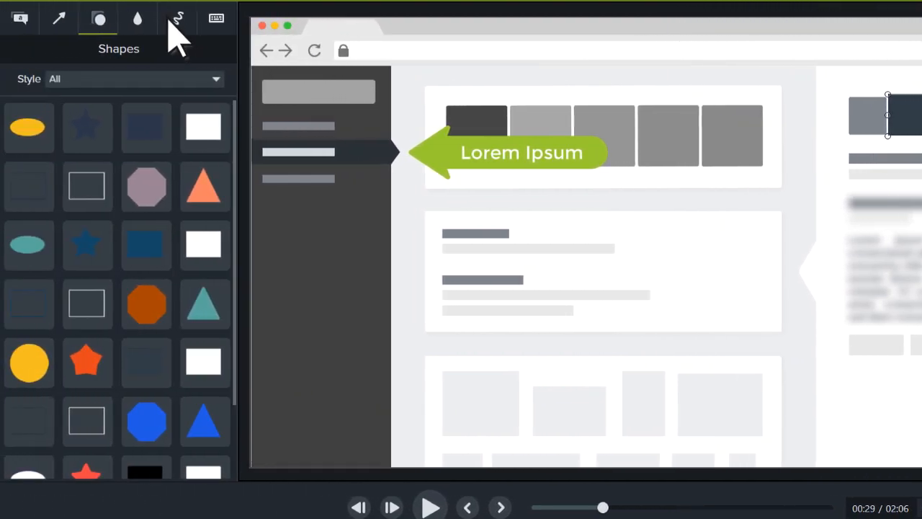
{"action": "left_click", "coordinate": [176, 17]}
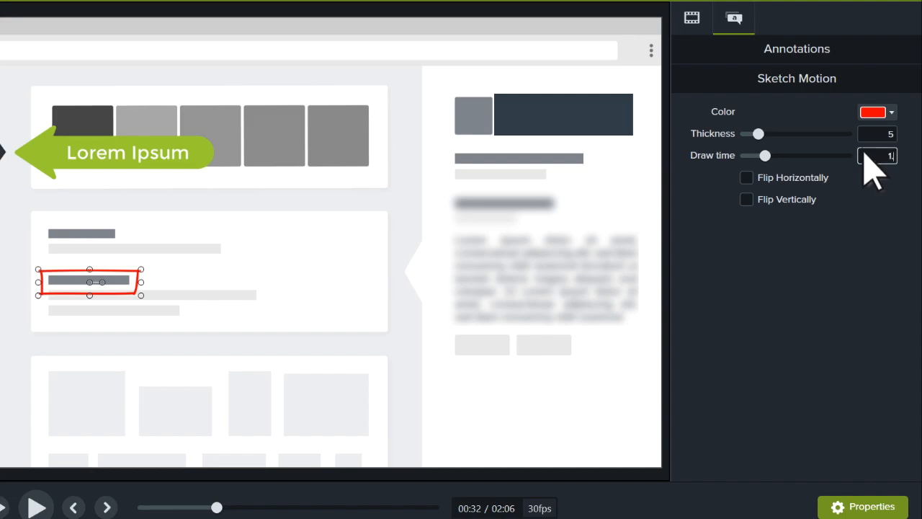
Lengthen the sketch rectangle's draw time to 1.6 and colour it green
{"action": "left_click_drag", "start_coordinate": [763, 155], "coordinate": [777, 156]}
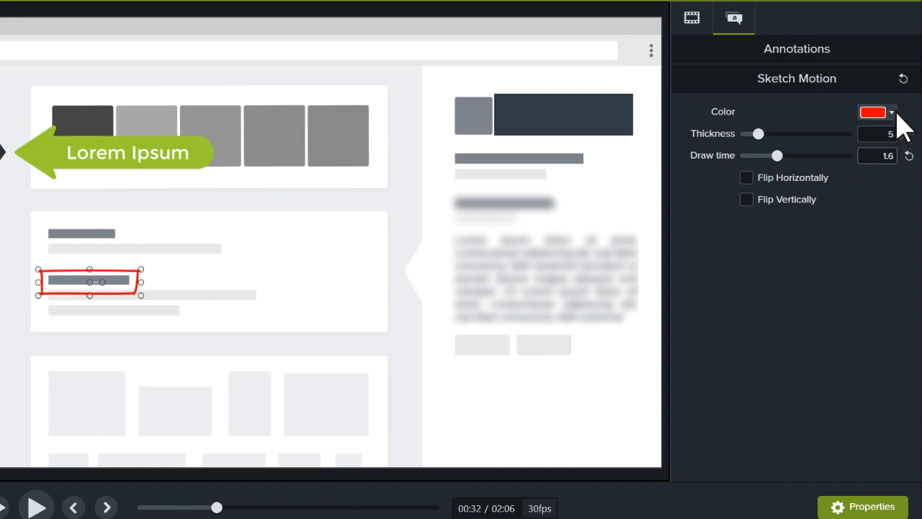
{"action": "left_click", "coordinate": [873, 113]}
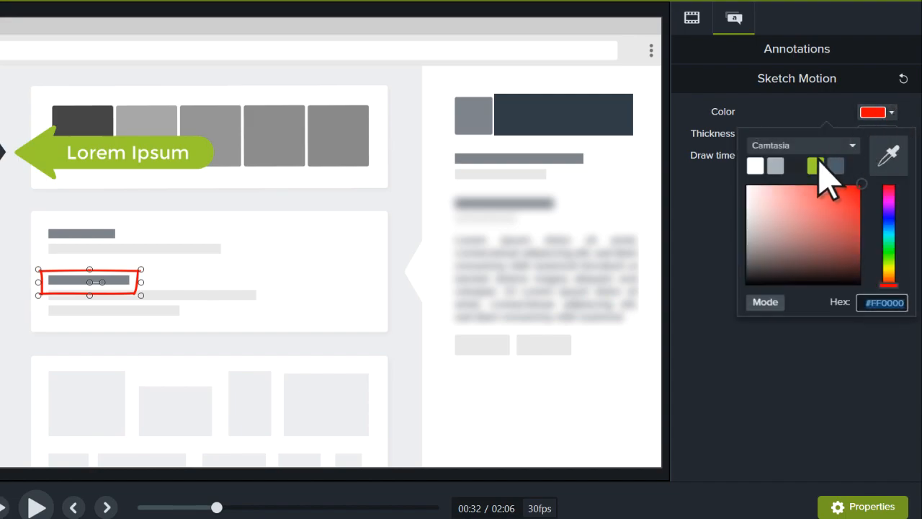
{"action": "left_click", "coordinate": [813, 166]}
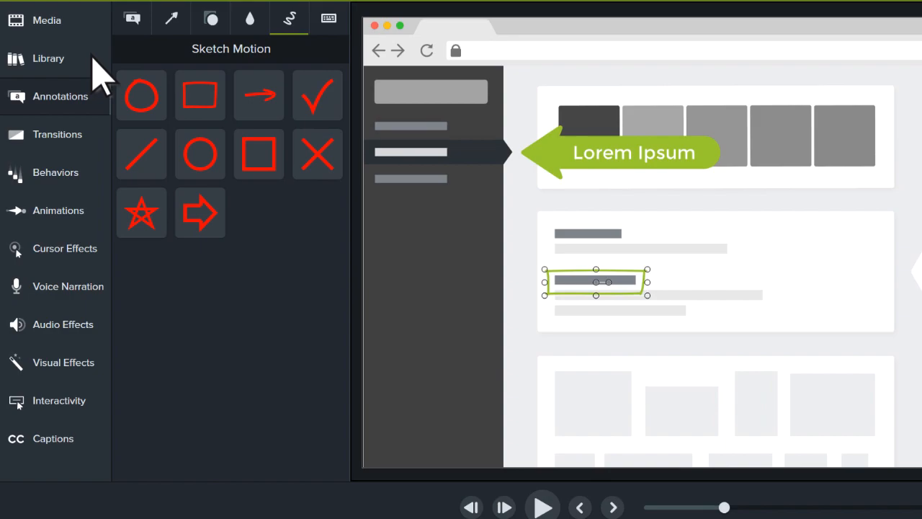
Add the Crossing lower third from the Library titled 'TechSmith' with subtitle 'Camtasia'
{"action": "left_click", "coordinate": [49, 57]}
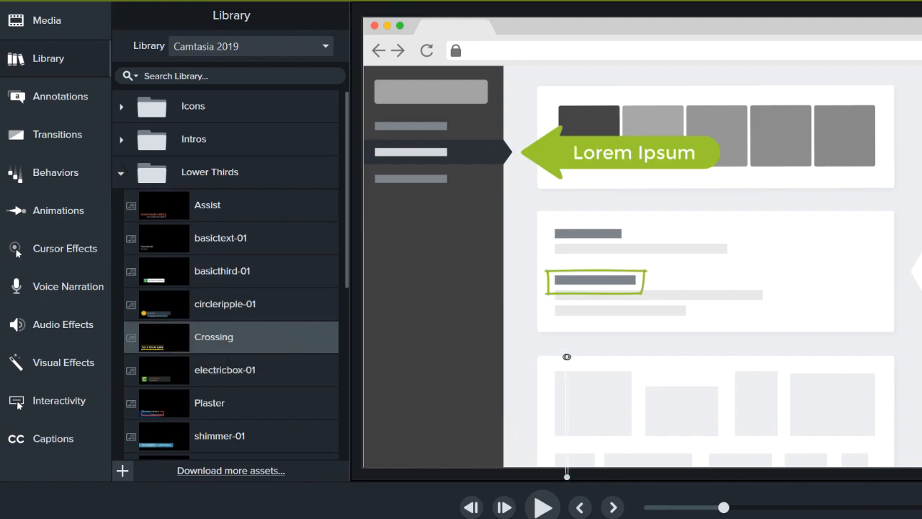
{"action": "left_click", "coordinate": [542, 507]}
{"action": "type", "text": "TechSmith"}
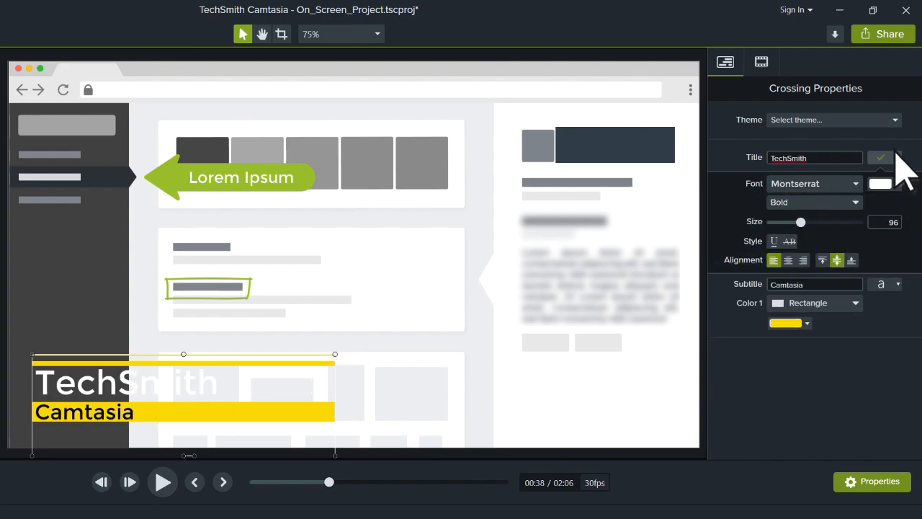
{"action": "left_click", "coordinate": [882, 185]}
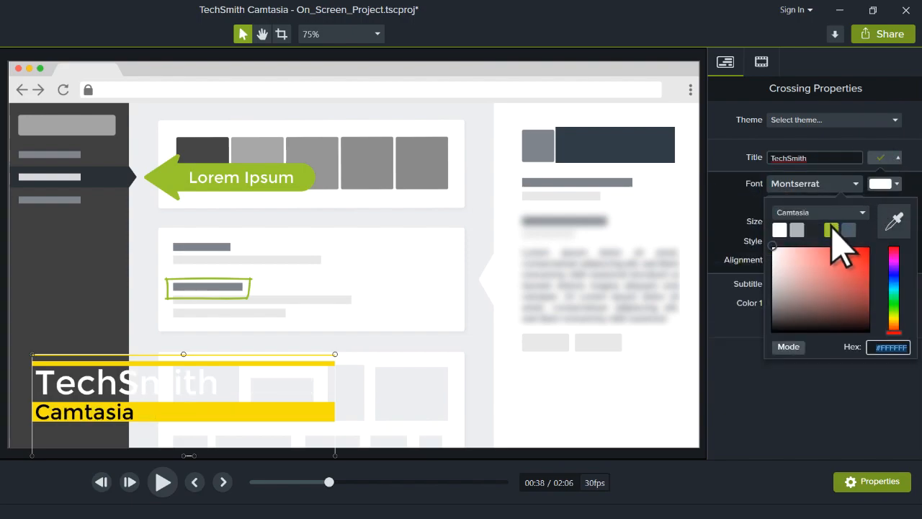